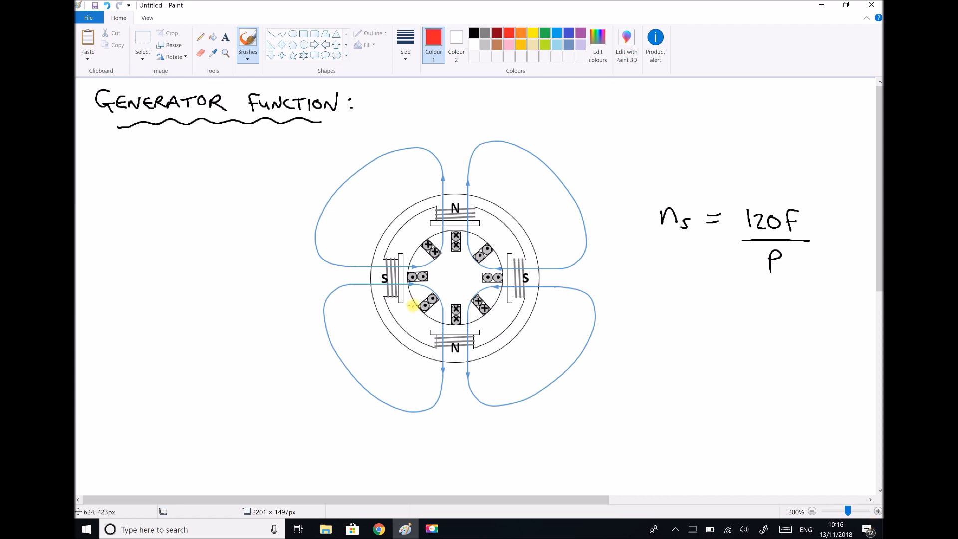
Step: Draw red pointer lines from the rotor and stator and write ROTOR and Stator beside them
left_click_drag(412, 305, 297, 385)
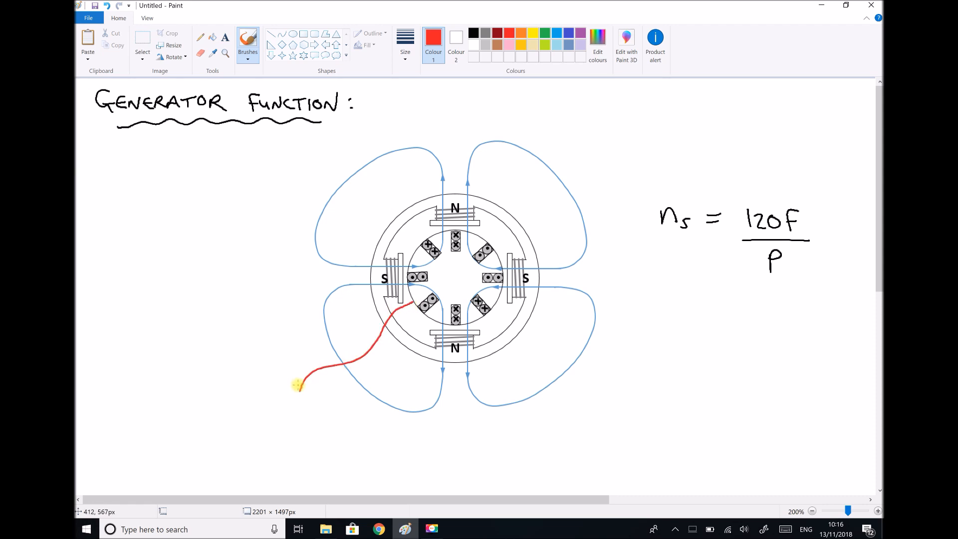
type("Ror")
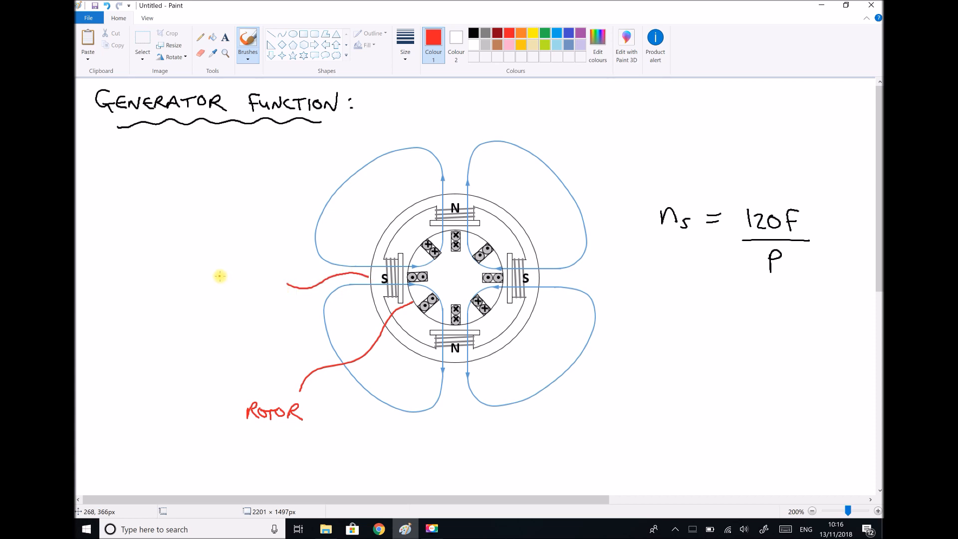
left_click_drag(210, 281, 253, 291)
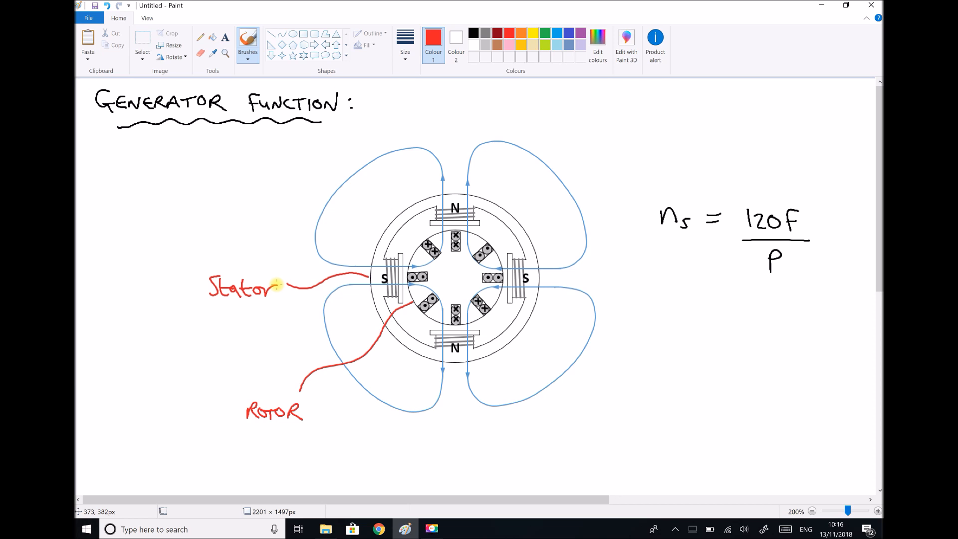
mouse_move(439, 244)
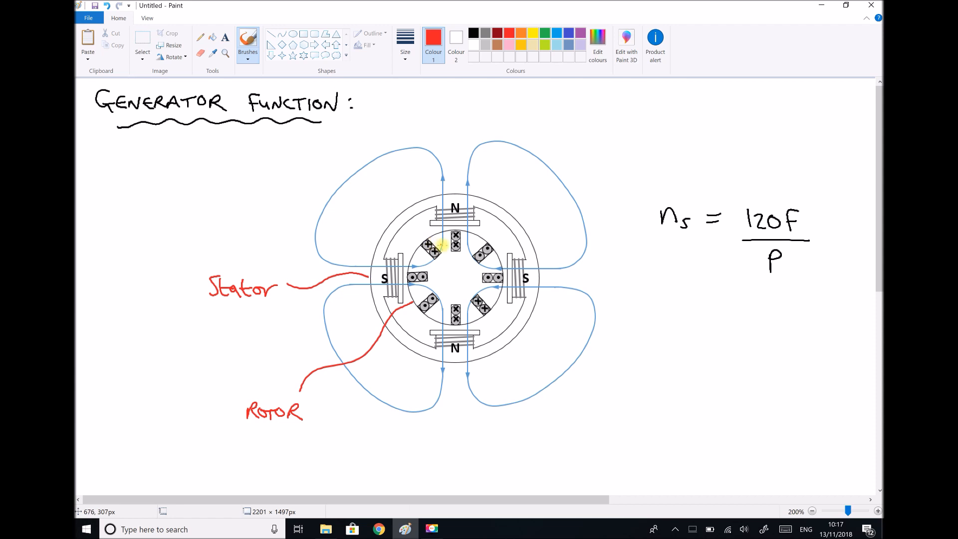
Step: Circle one rotor conductor in red and handwrite the Pole label
left_click_drag(440, 235, 428, 256)
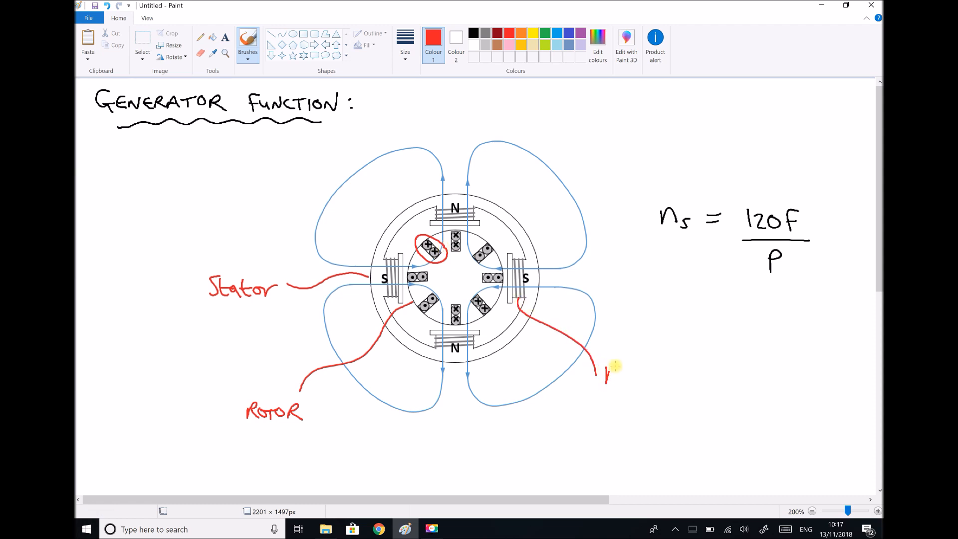
type("Pole")
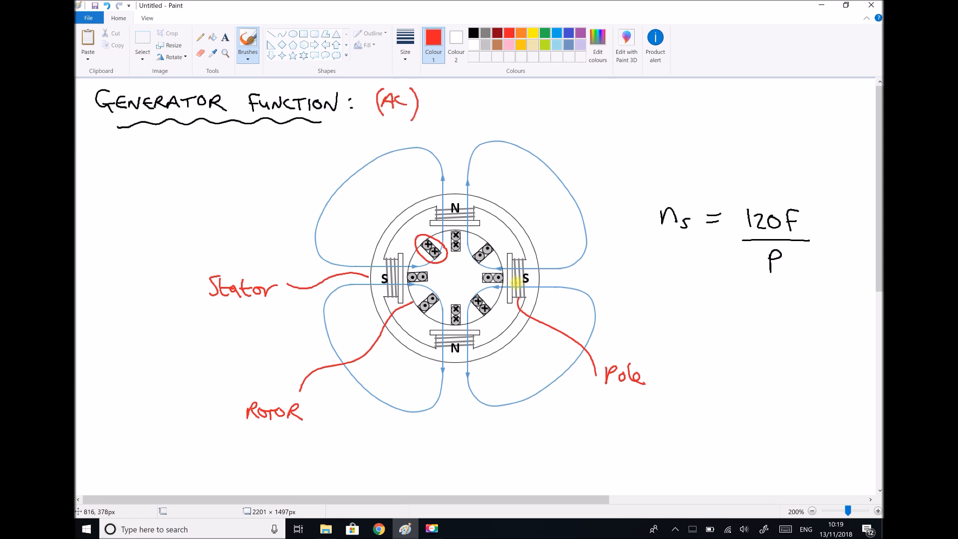
mouse_move(622, 400)
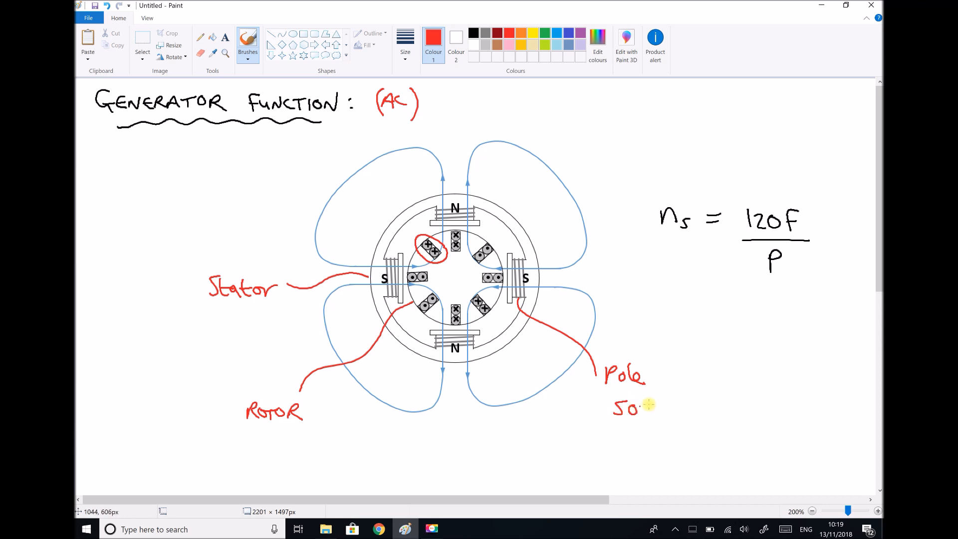
Step: Write 50 Hz under Pole and draw red arrows to the circled conductor and right-hand pole
left_click_drag(647, 409, 678, 419)
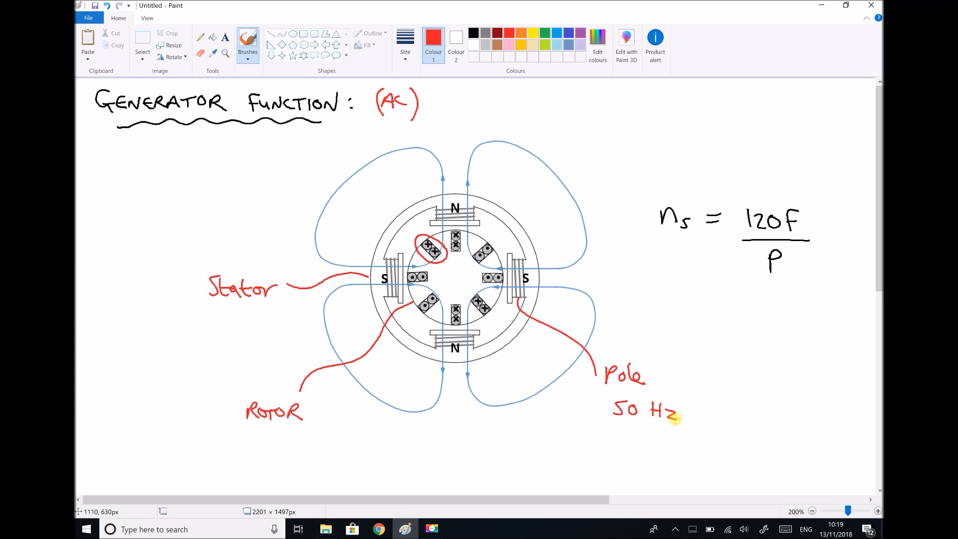
left_click_drag(549, 162, 587, 202)
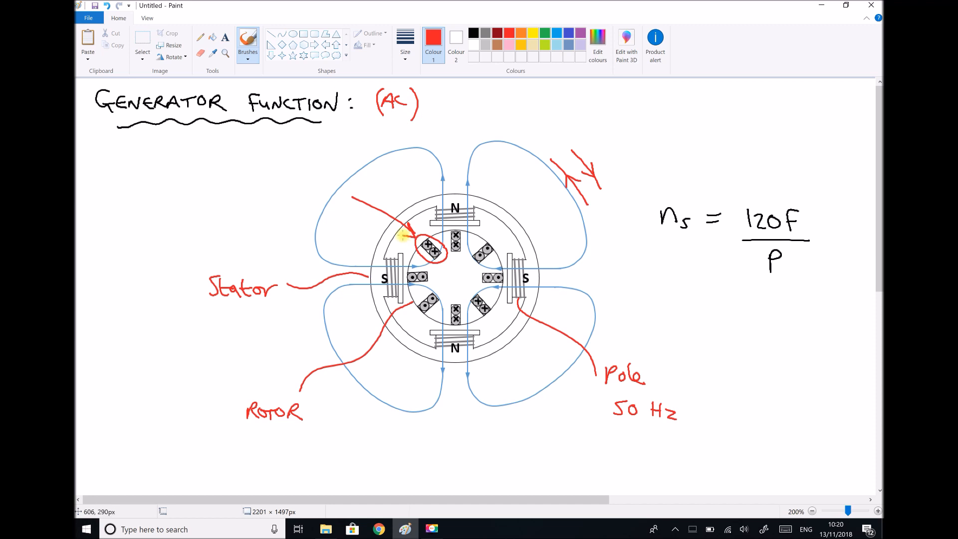
left_click_drag(464, 235, 508, 254)
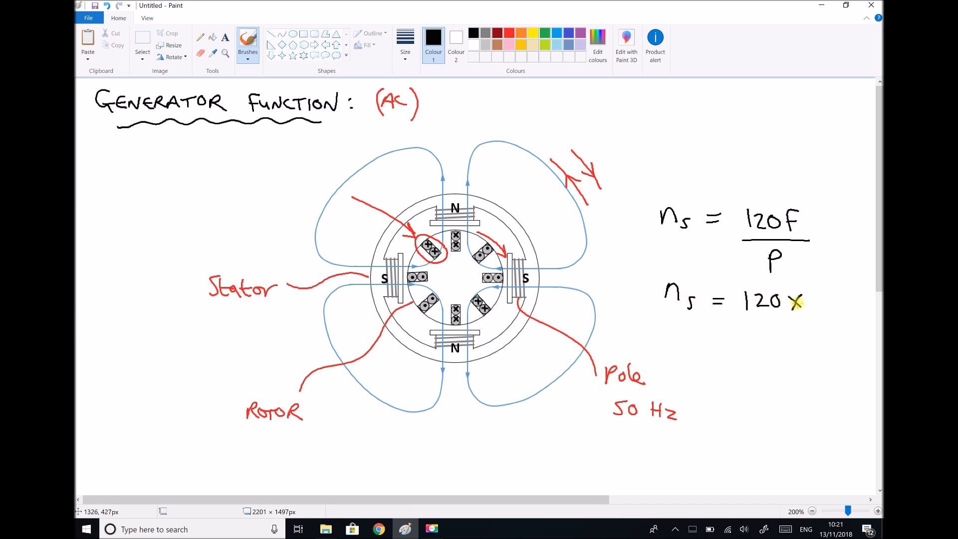
Step: Write ns = 120×50/4 = 1500 rpm in black and double-underline the result
type("50")
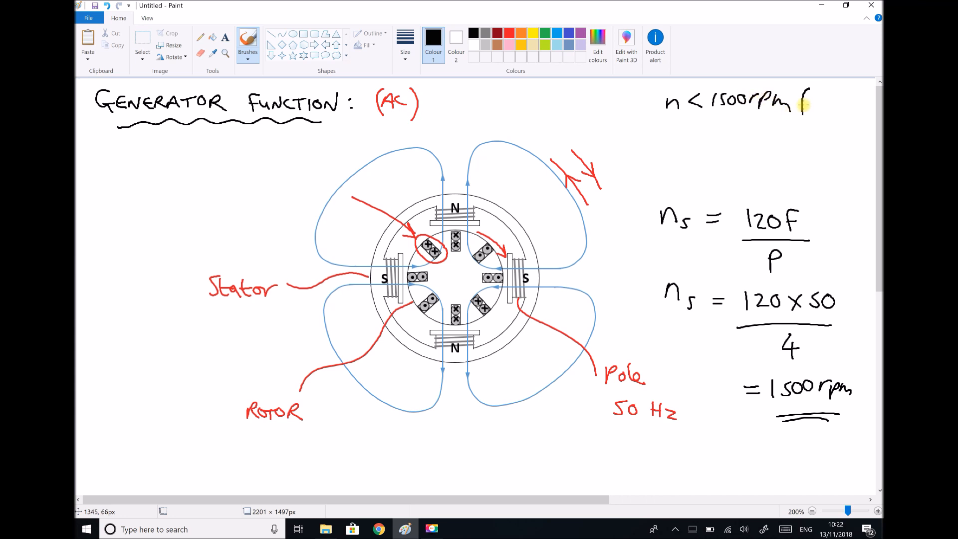
Step: Add (motor) after n < 1500rpm and write the n > 1500 rpm (gen) condition
type("motor)")
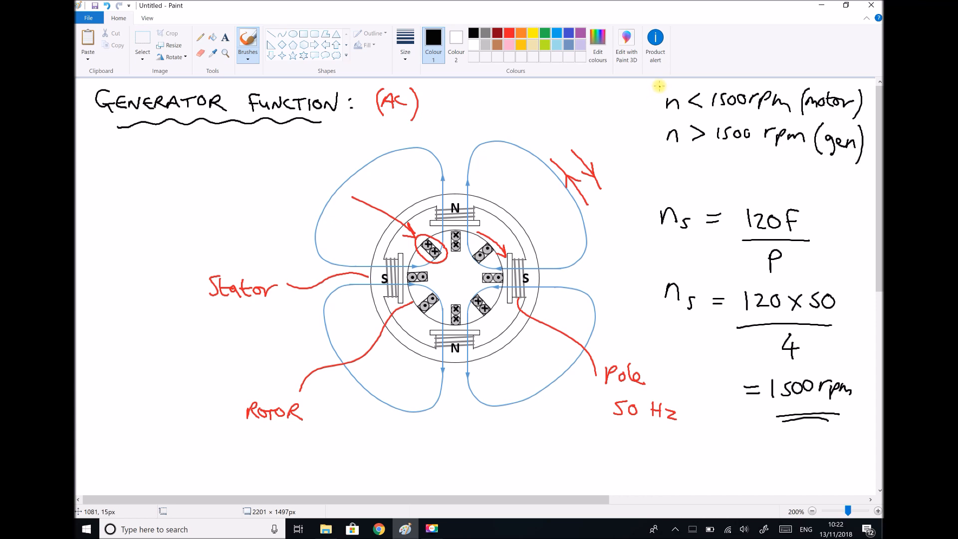
left_click_drag(658, 85, 658, 152)
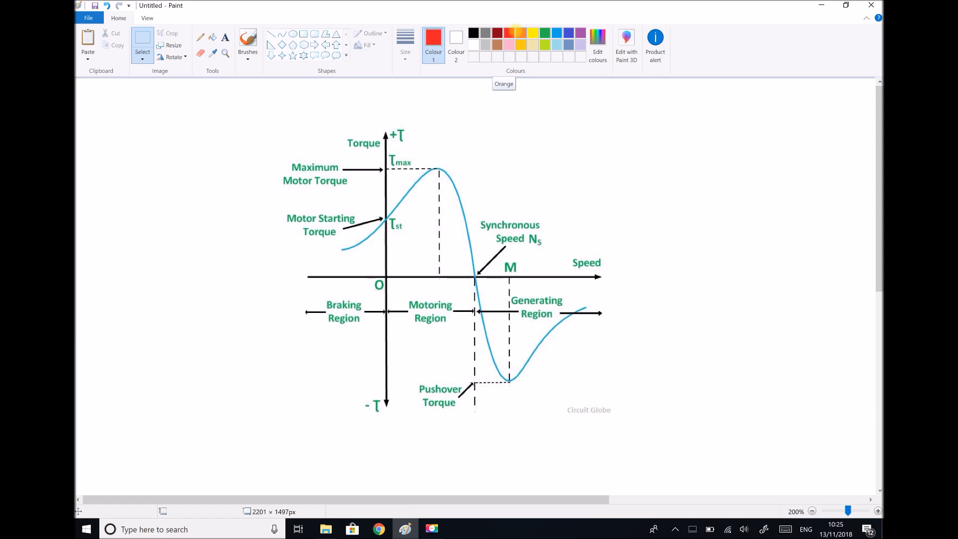
Step: Circle the synchronous speed crossing in red and write (1500 rpm) above it
left_click(248, 42)
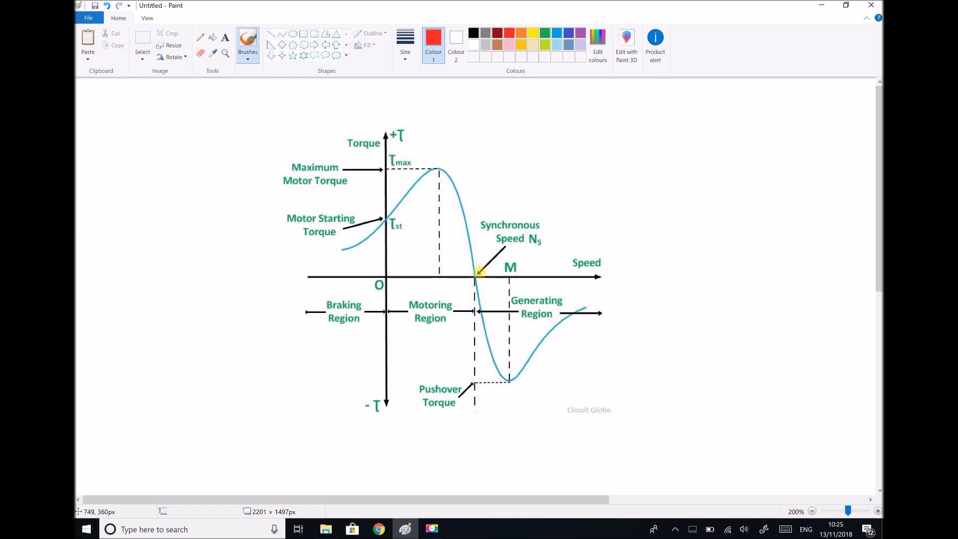
left_click(476, 275)
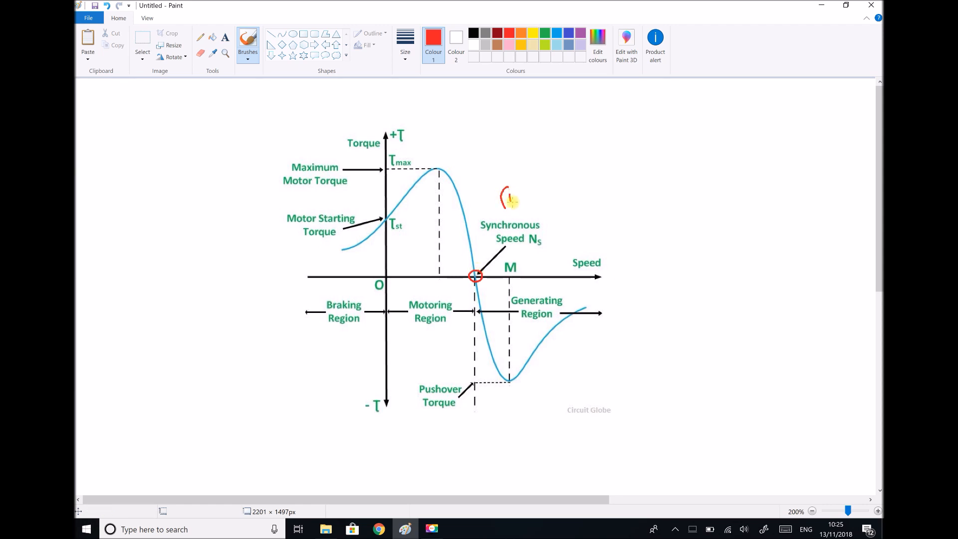
left_click_drag(504, 198, 541, 196)
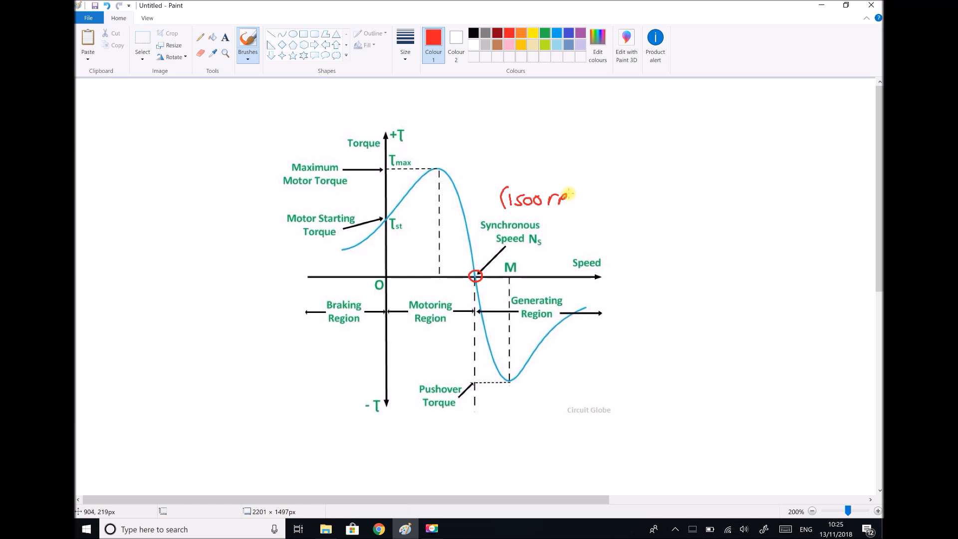
left_click_drag(562, 196, 587, 211)
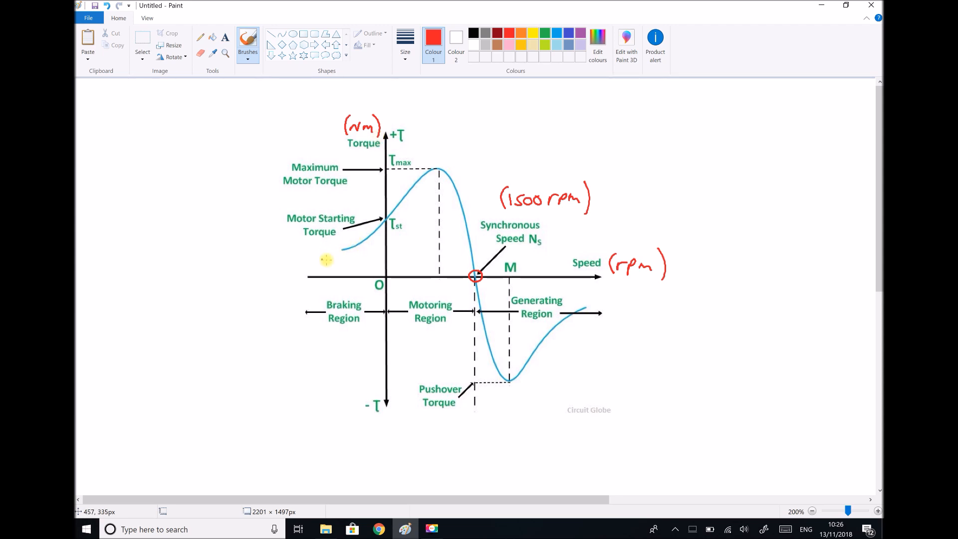
Step: Handwrite P = Tω in red at top left and try a red stroke over the torque peak
left_click_drag(323, 259, 455, 195)
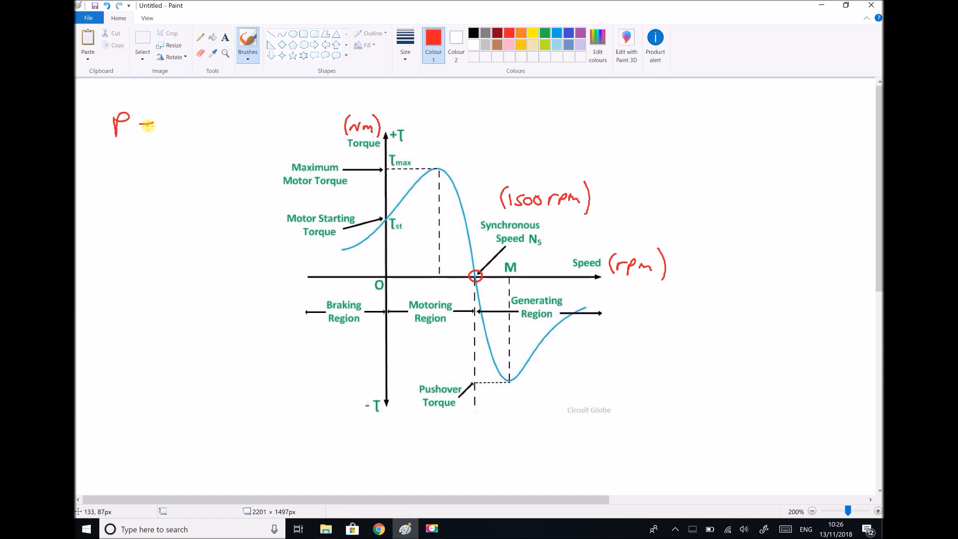
left_click_drag(147, 125, 192, 131)
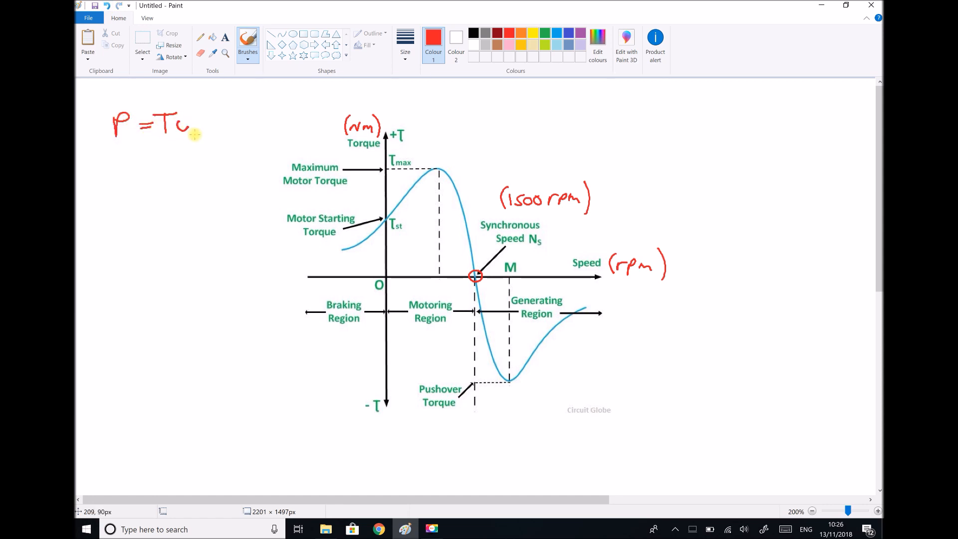
left_click_drag(190, 125, 202, 131)
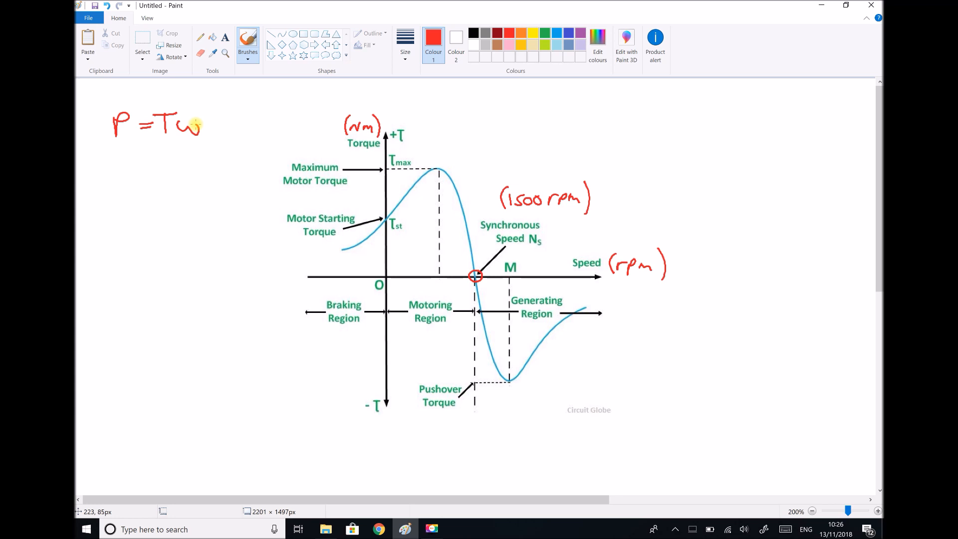
mouse_move(434, 163)
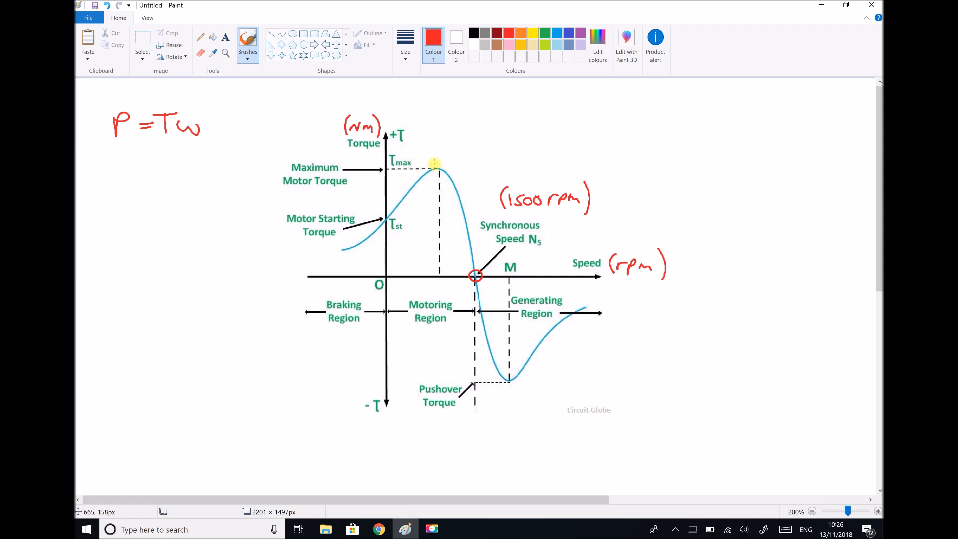
left_click_drag(416, 186, 438, 157)
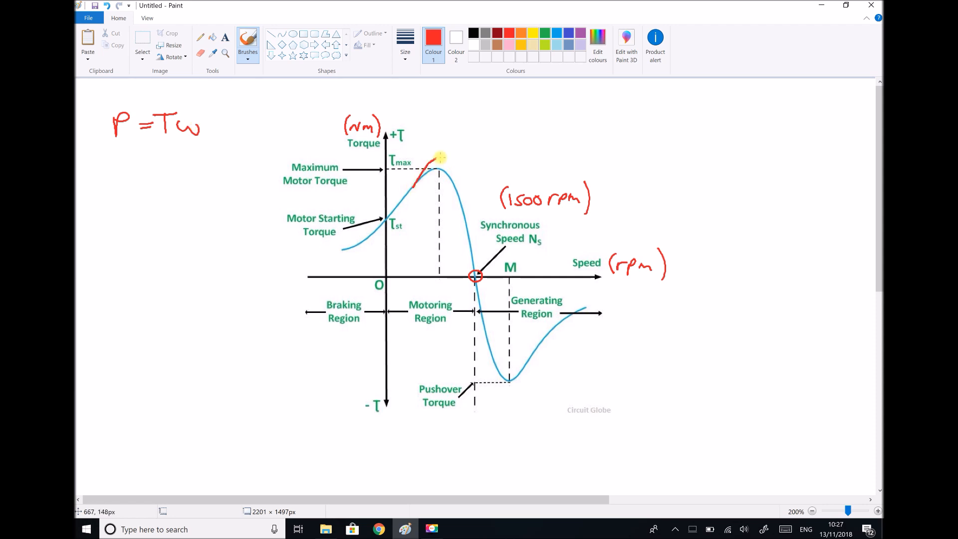
left_click_drag(437, 158, 457, 193)
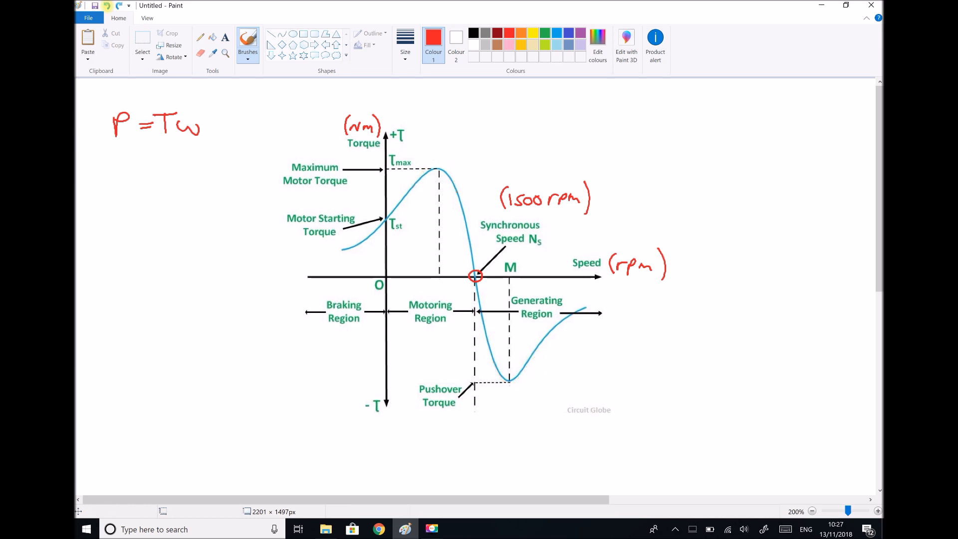
Step: Draw red double arrows across the motoring and generating regions and trace the torque peak
left_click_drag(439, 288, 465, 287)
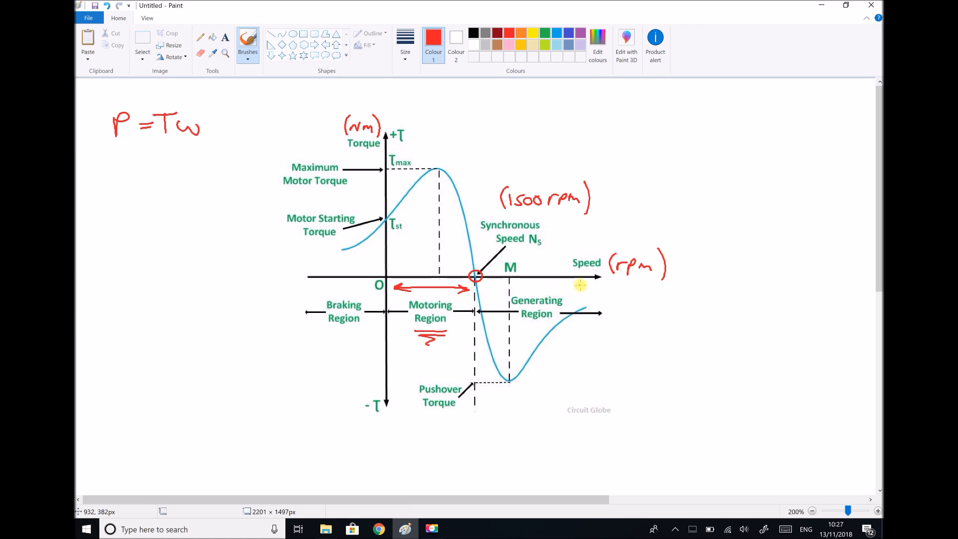
left_click_drag(577, 287, 485, 287)
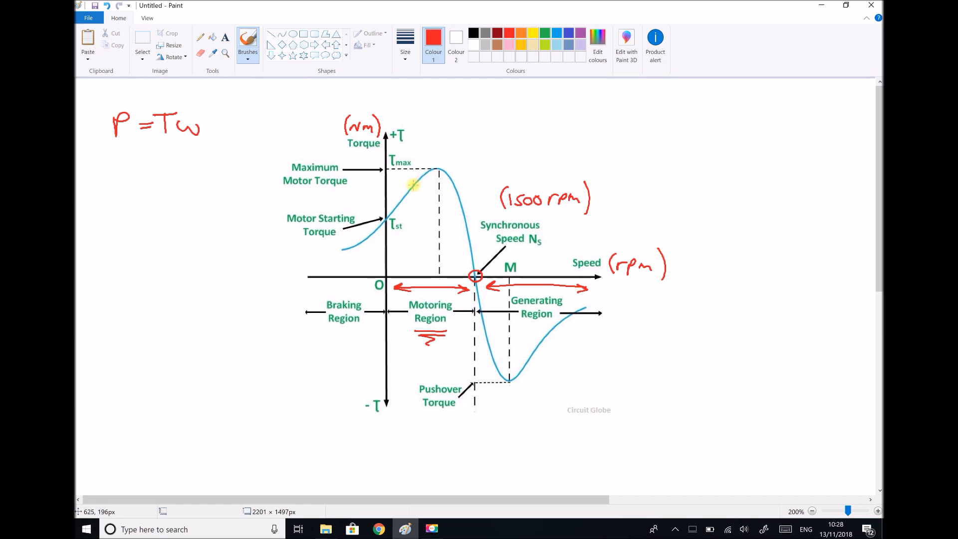
left_click_drag(415, 186, 461, 204)
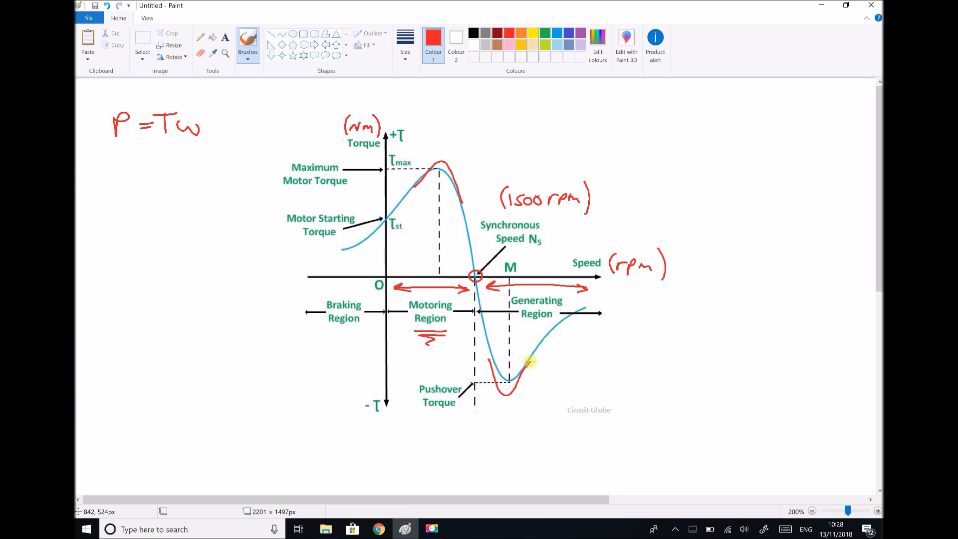
mouse_move(456, 255)
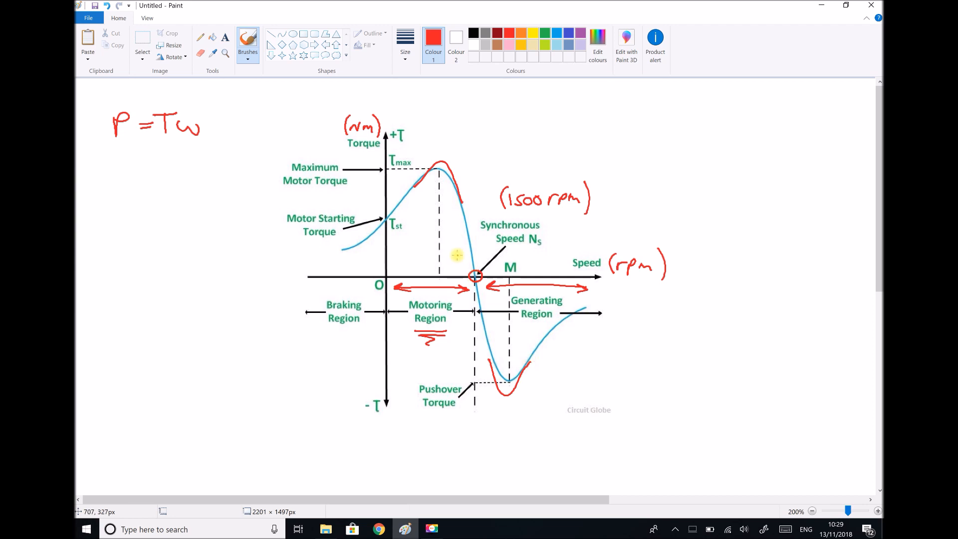
mouse_move(557, 209)
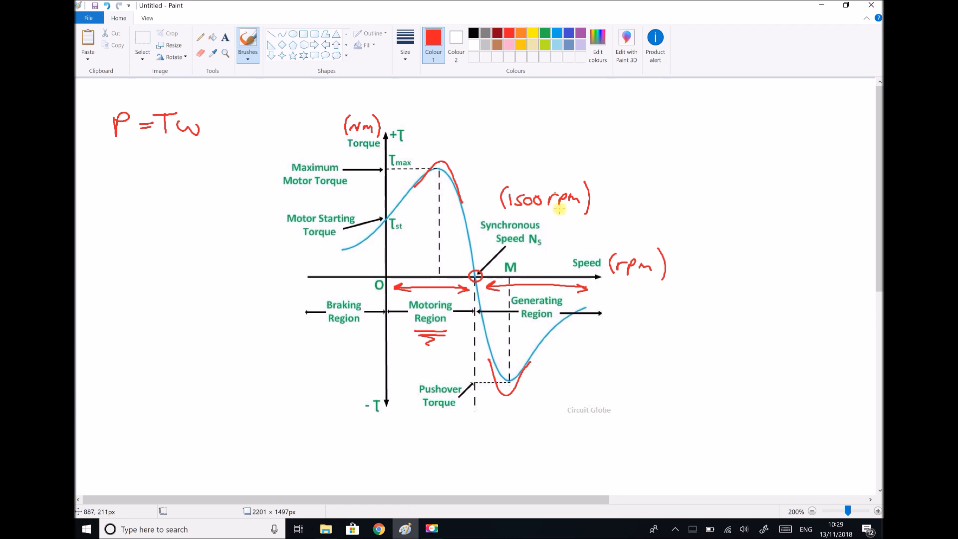
Step: Underline the (1500 rpm) note in red
left_click_drag(520, 215, 568, 215)
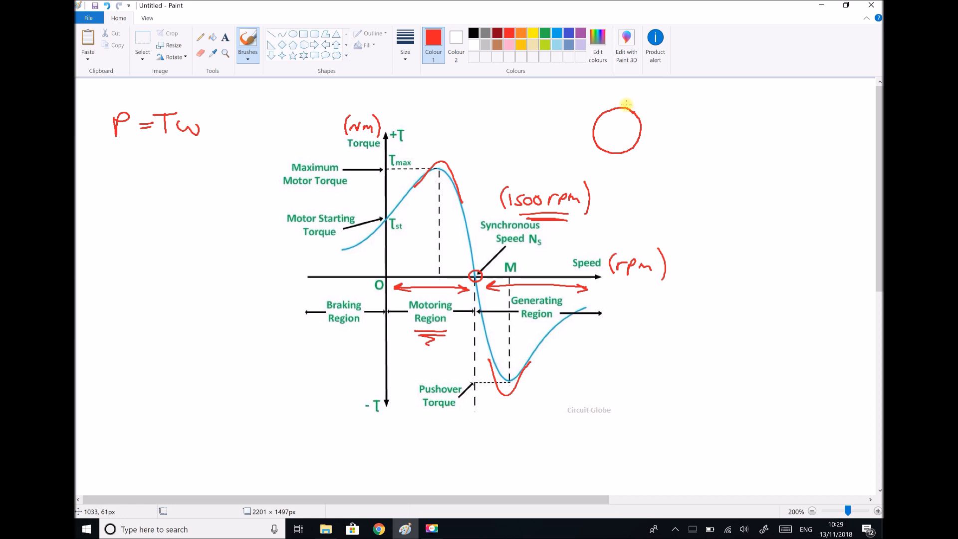
Step: Draw torque arrows around the rotor circle and a leftward red arrow above the torque peak
left_click_drag(620, 98, 647, 113)
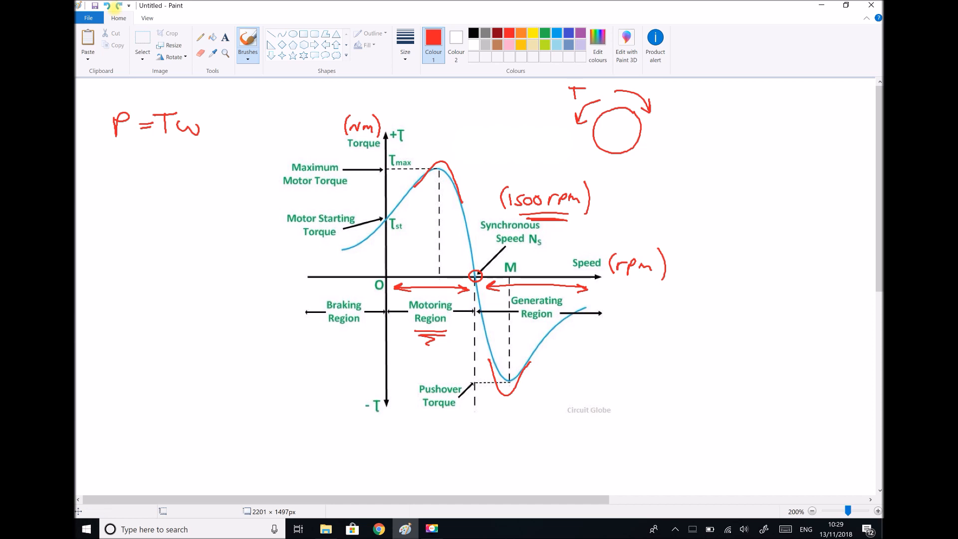
left_click_drag(489, 142, 452, 142)
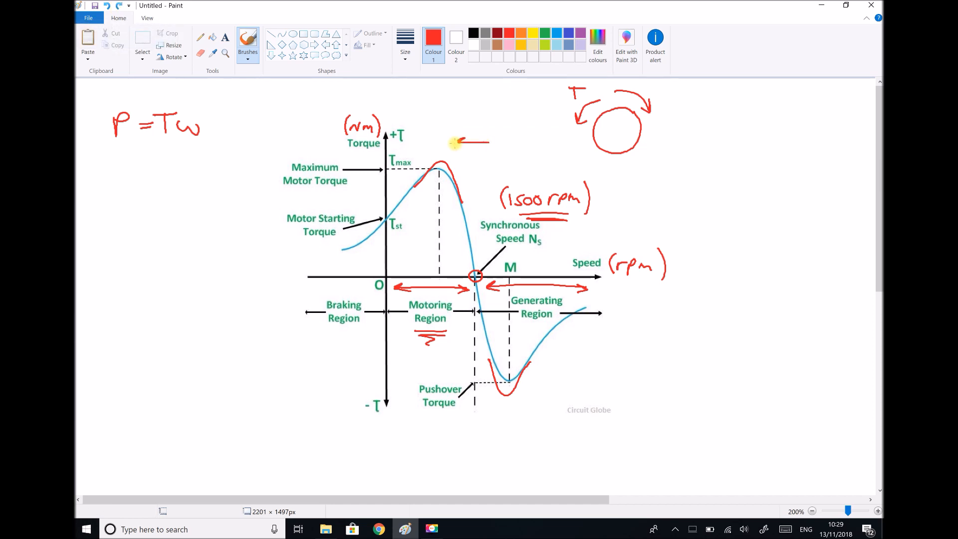
mouse_move(461, 148)
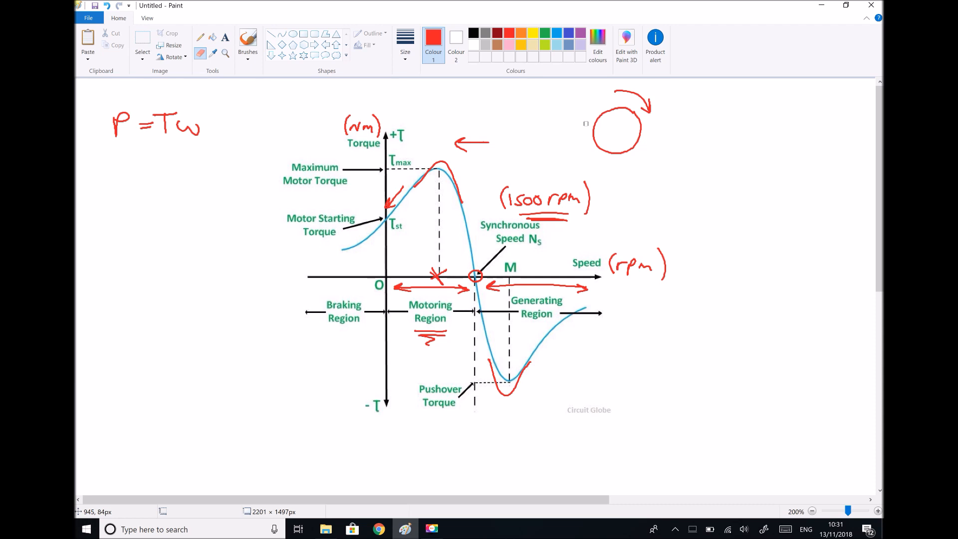
left_click(247, 43)
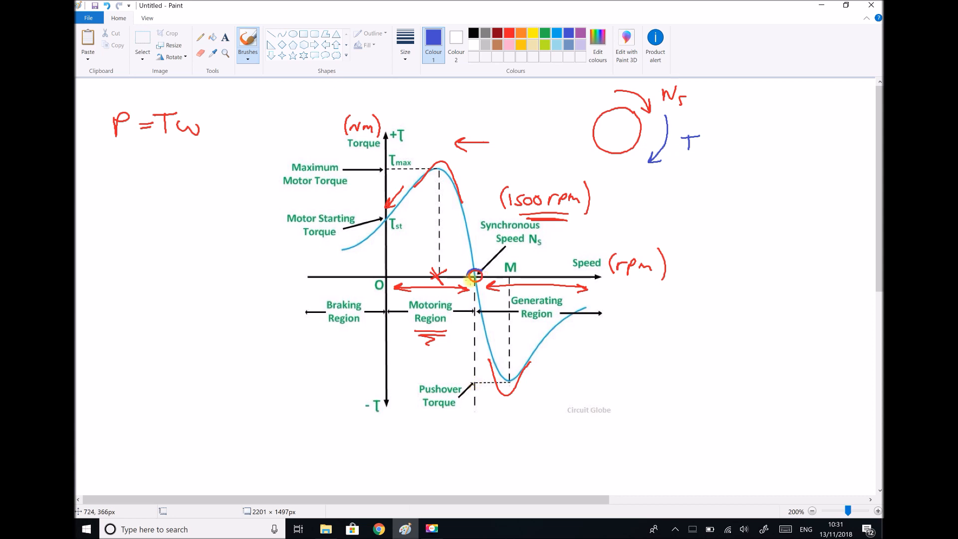
mouse_move(482, 413)
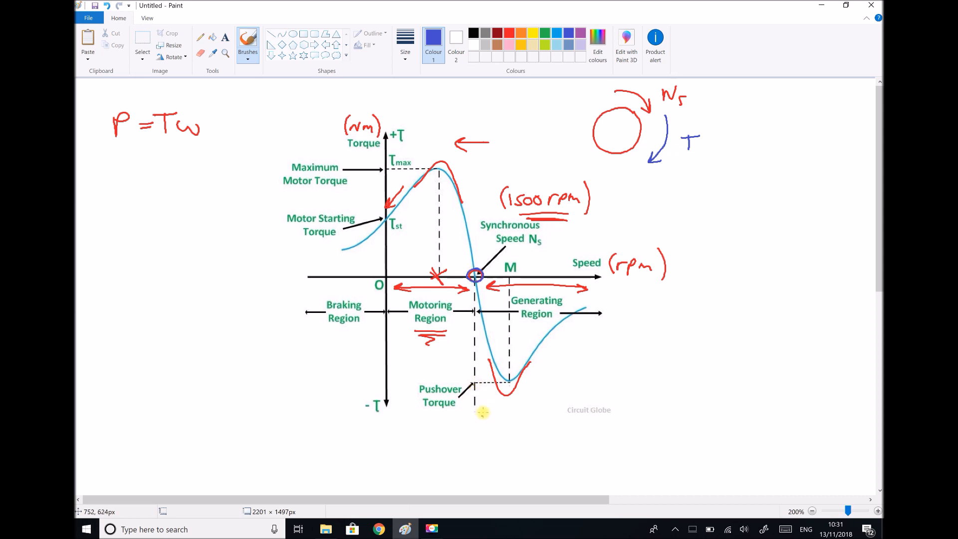
Step: Draw a blue rightward arrow beneath the pushover torque dip
left_click_drag(479, 416, 547, 410)
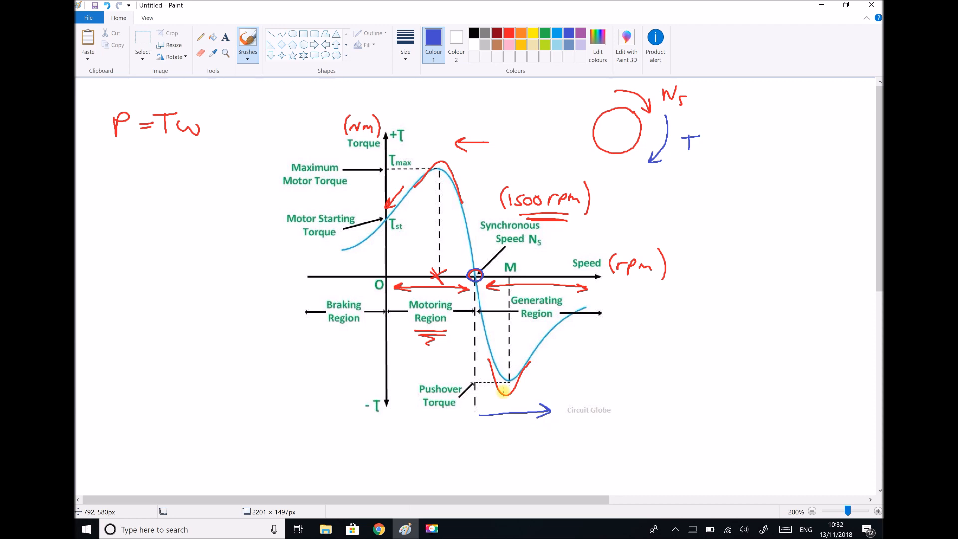
Step: Ring M in blue, add a blue arrow along the generating curve, and write 1550
left_click_drag(498, 257, 525, 278)
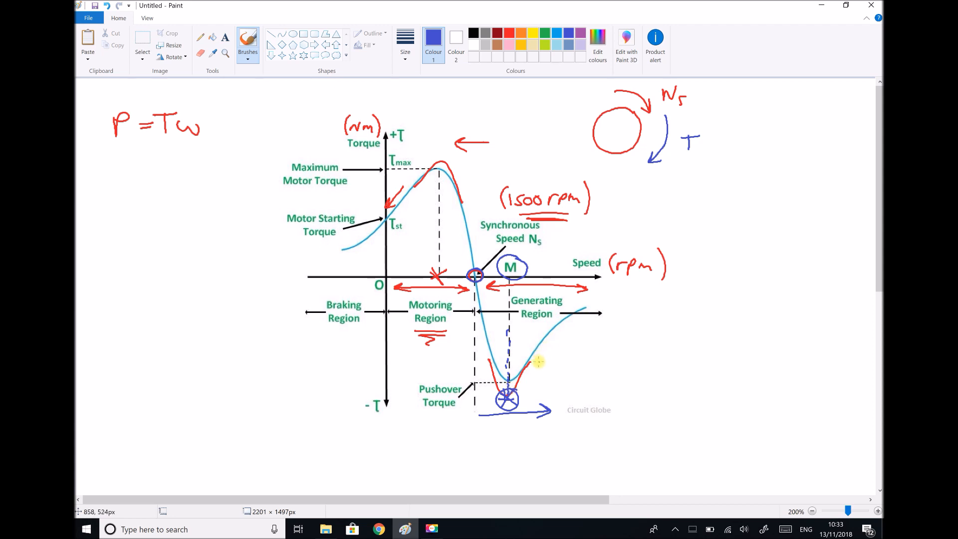
left_click_drag(534, 364, 572, 339)
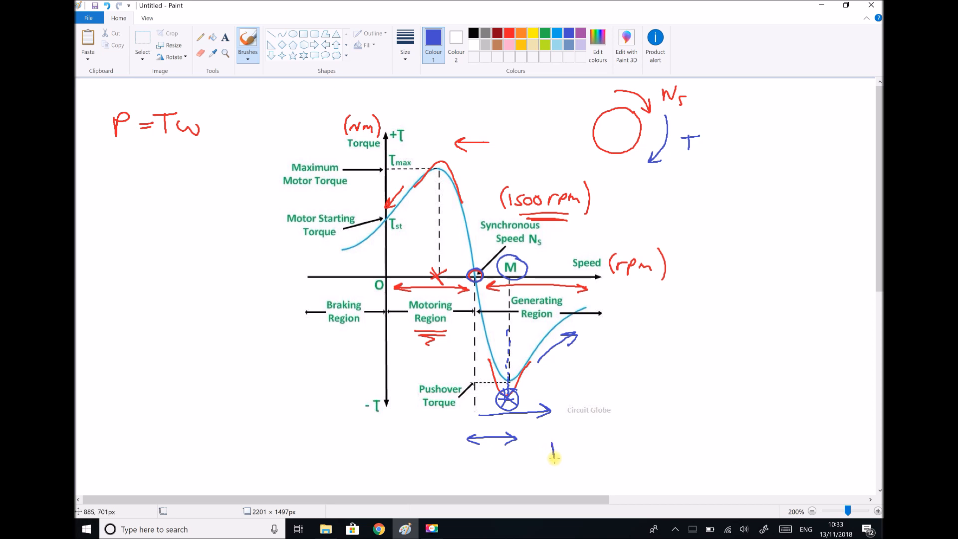
type("1550")
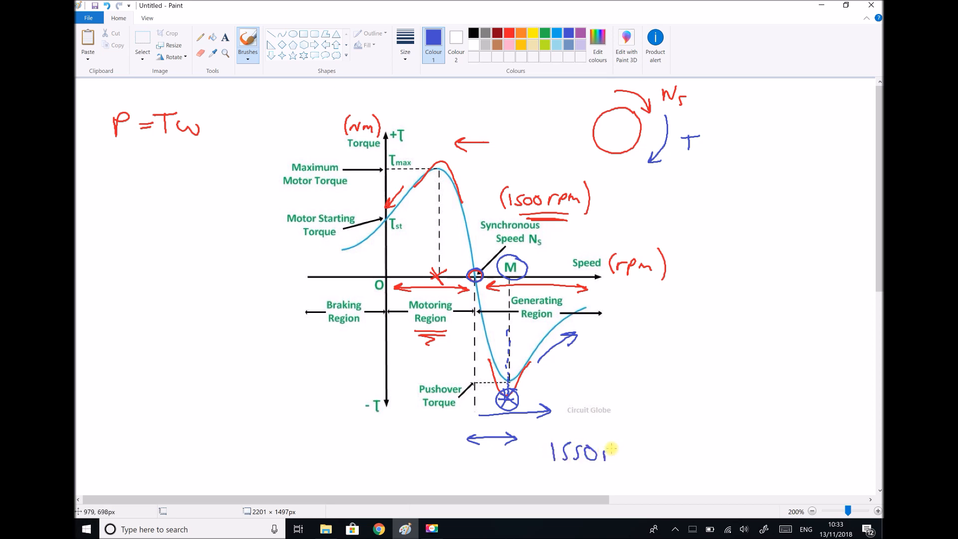